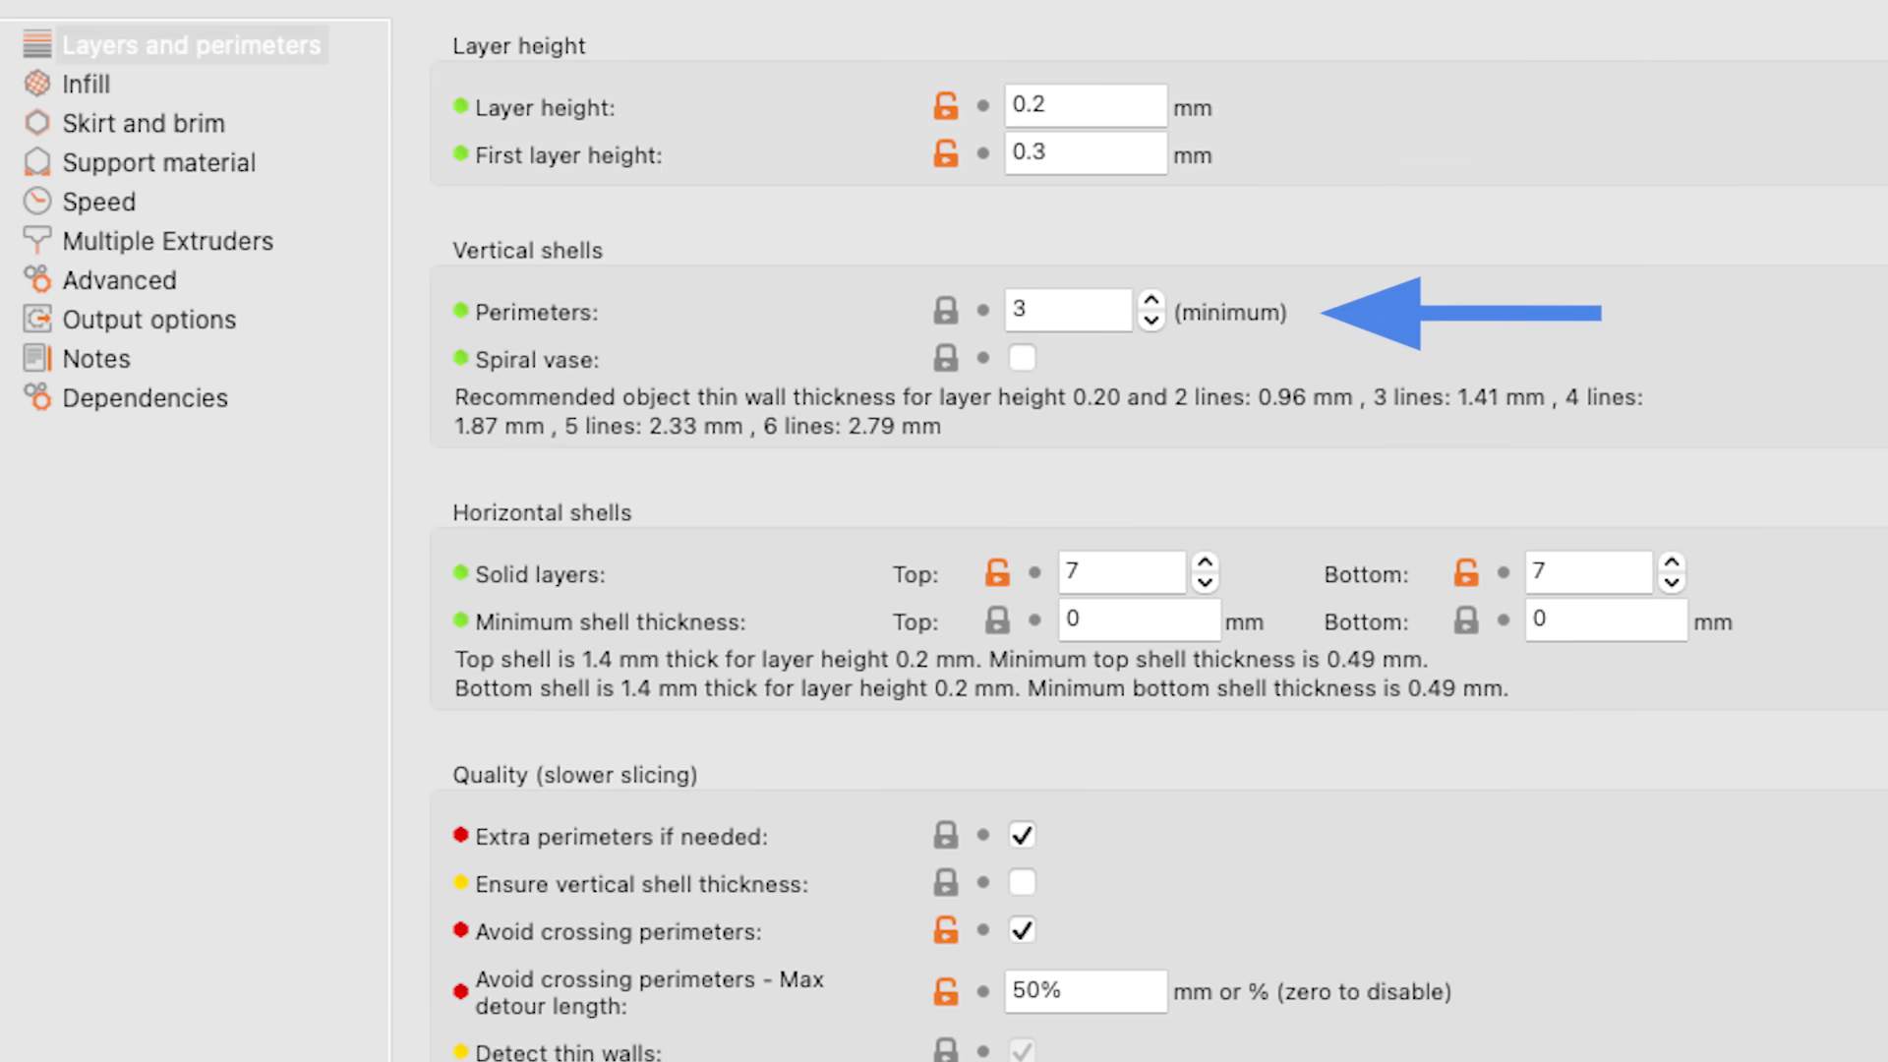
Show the Infill page with 30% Triangles infill and Monotonic top and bottom fill patterns.
left_click(71, 84)
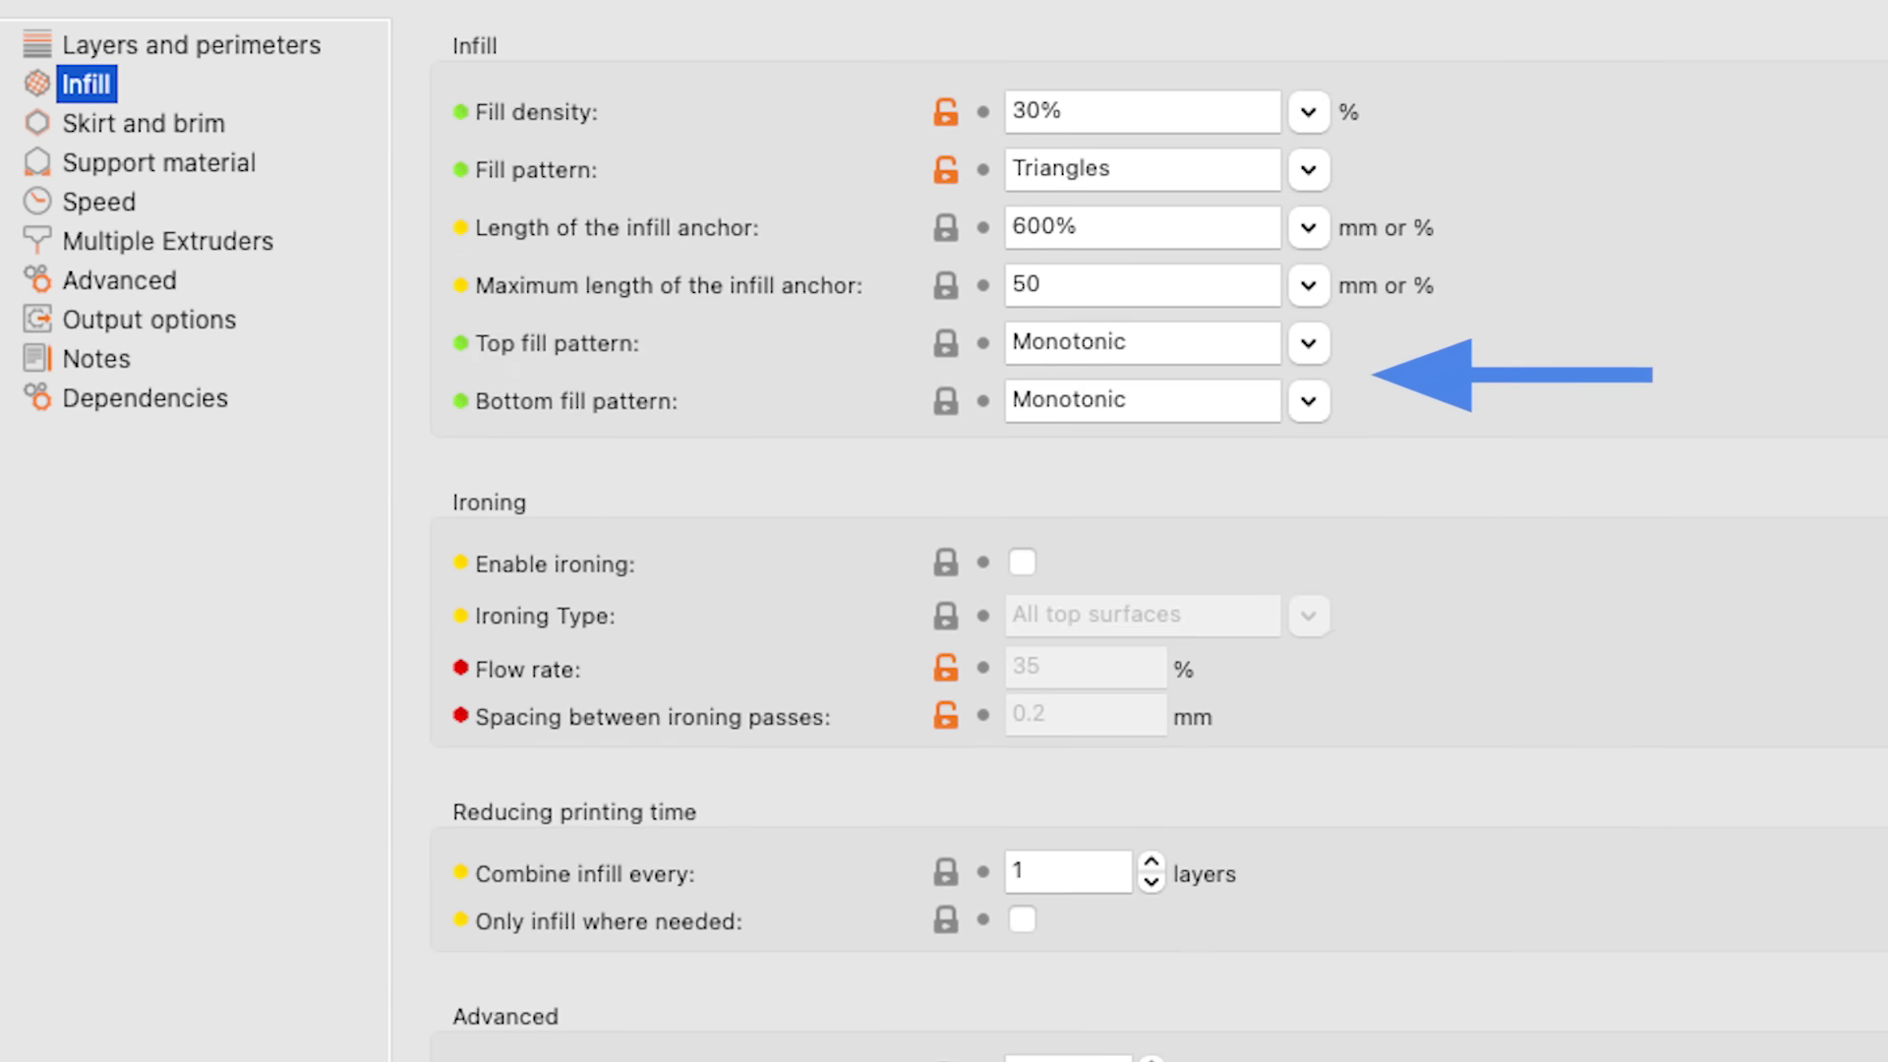